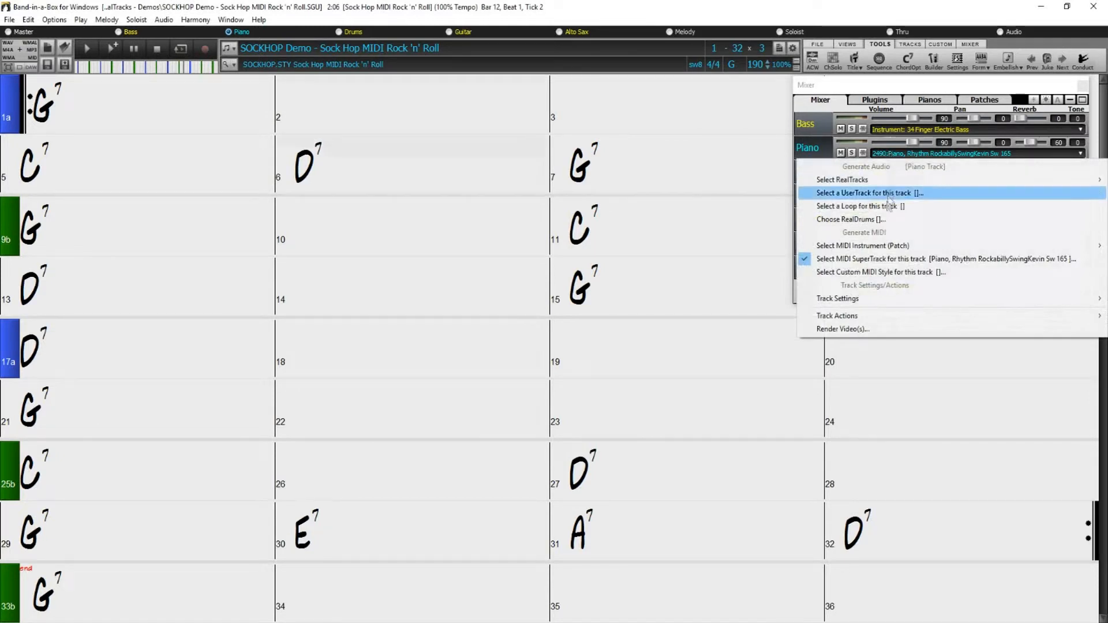
mouse_move(862, 245)
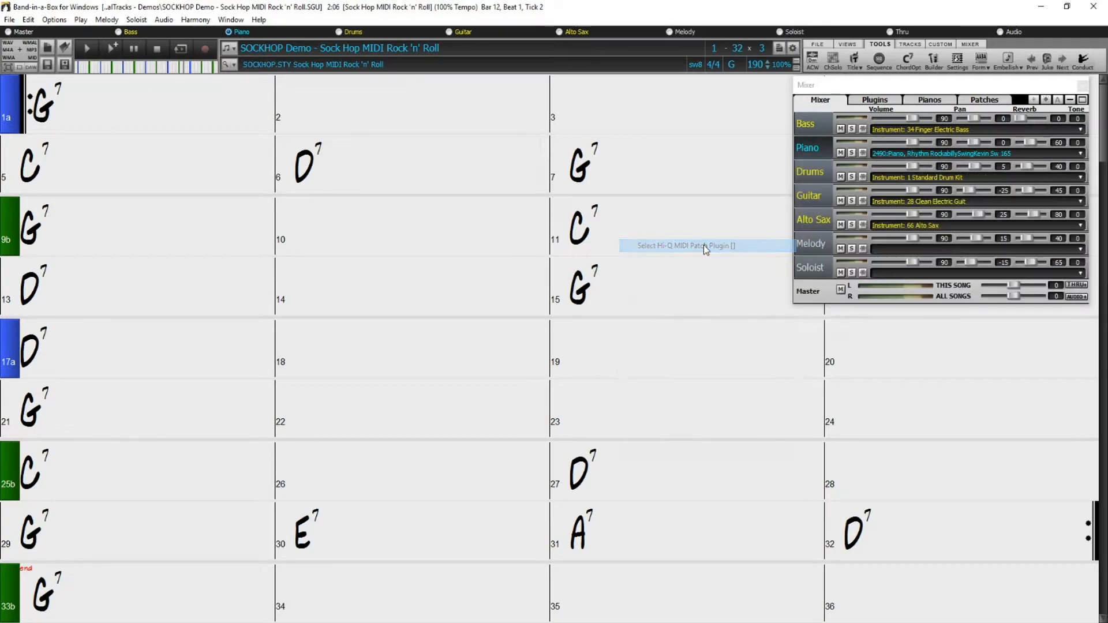
Step: Choose Select Hi-Q MIDI Patch Plugin for the Piano track to list its Hi-Q presets
left_click(684, 244)
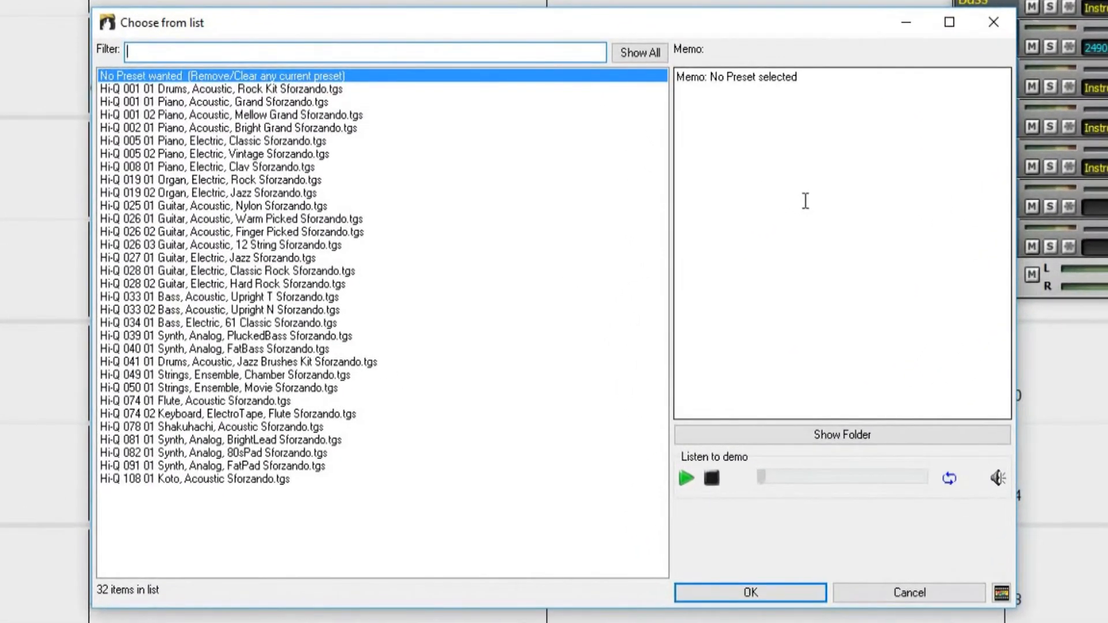
Step: Preview the Rock electric organ, Mellow Grand piano, Jazz electric organ and Jazz electric guitar presets
left_click(210, 180)
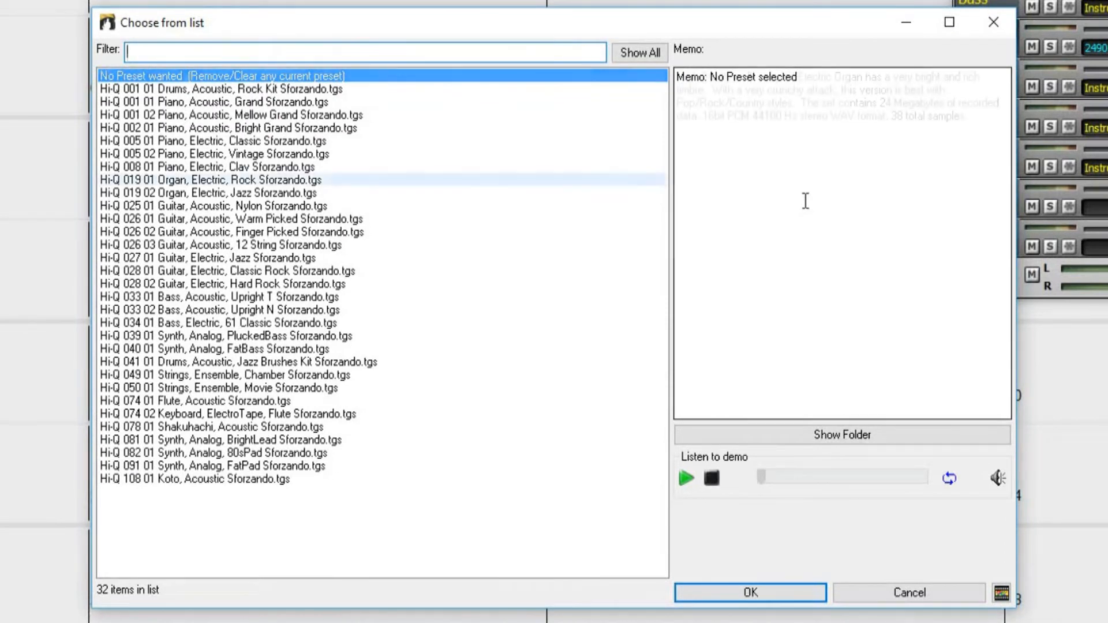
left_click(209, 180)
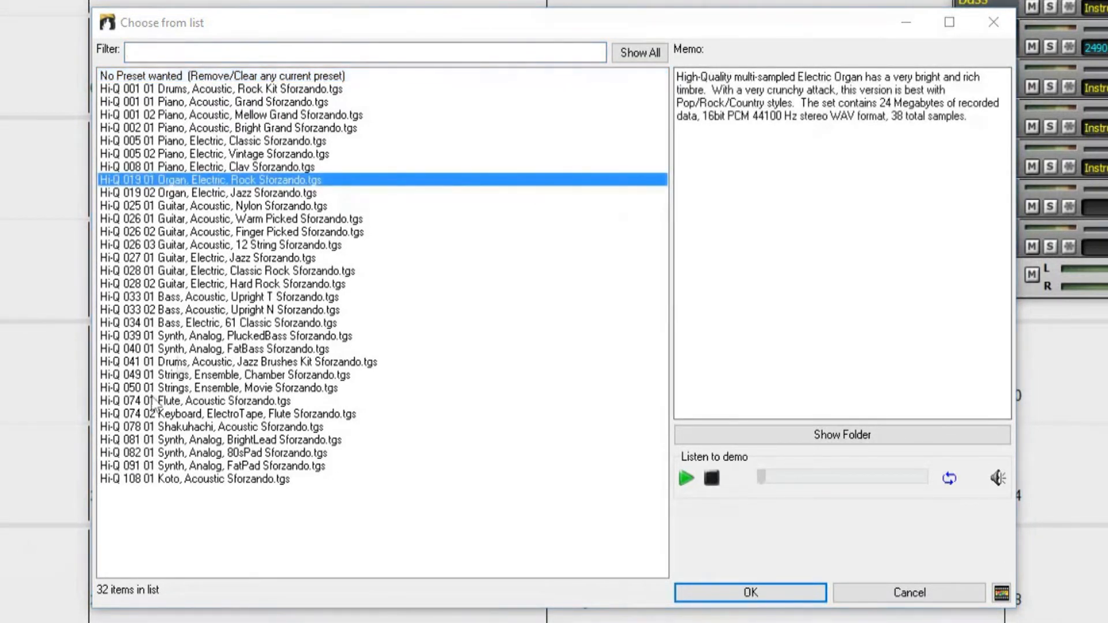
left_click(231, 114)
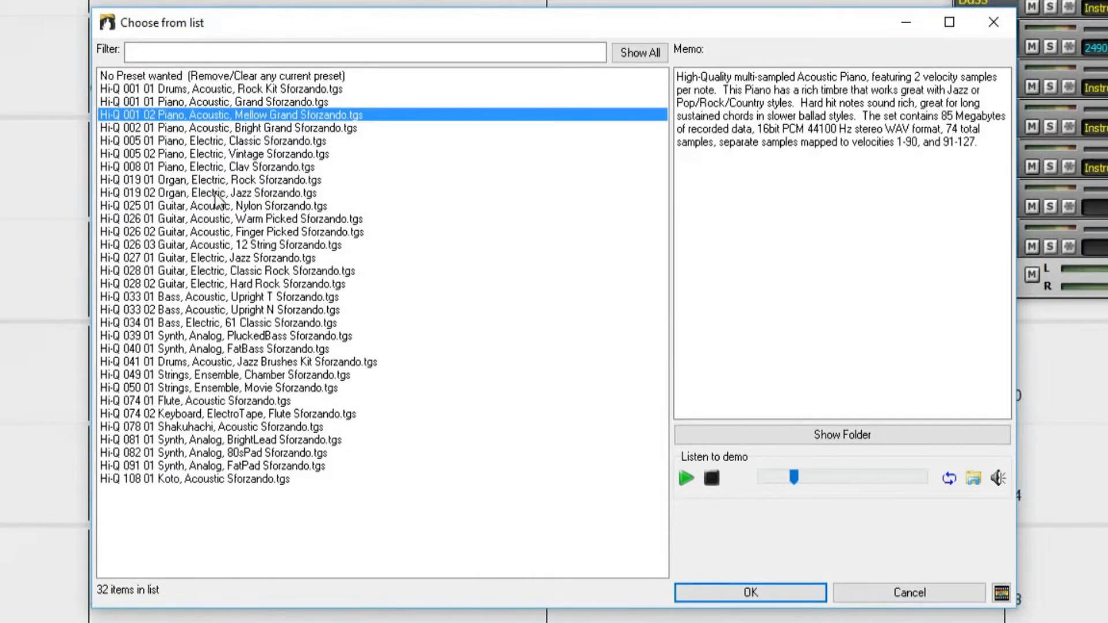
left_click(212, 192)
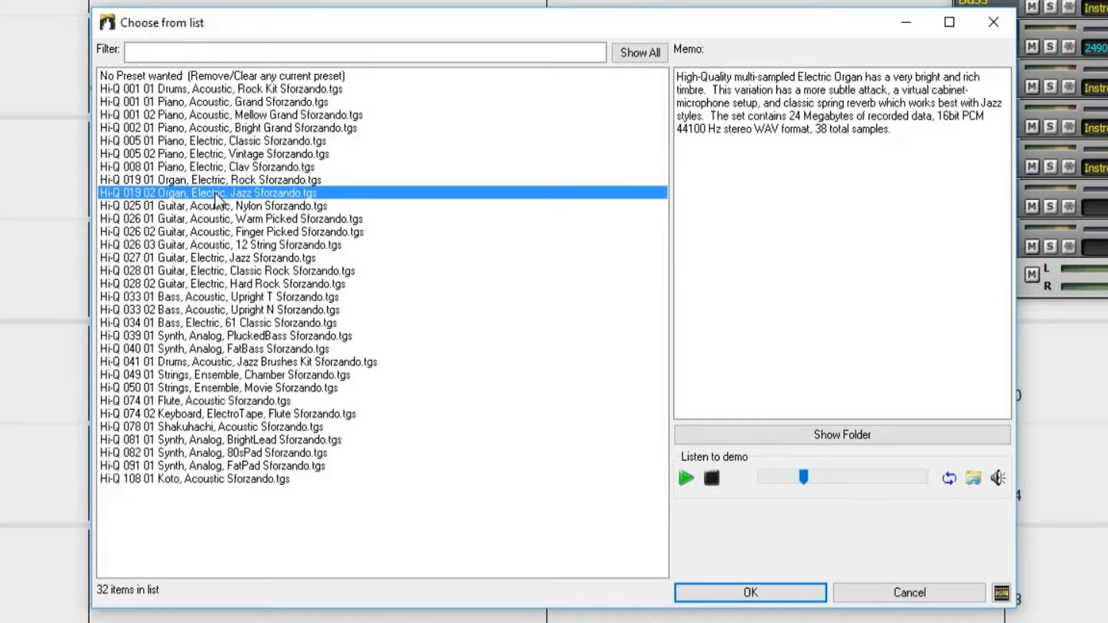
left_click(209, 258)
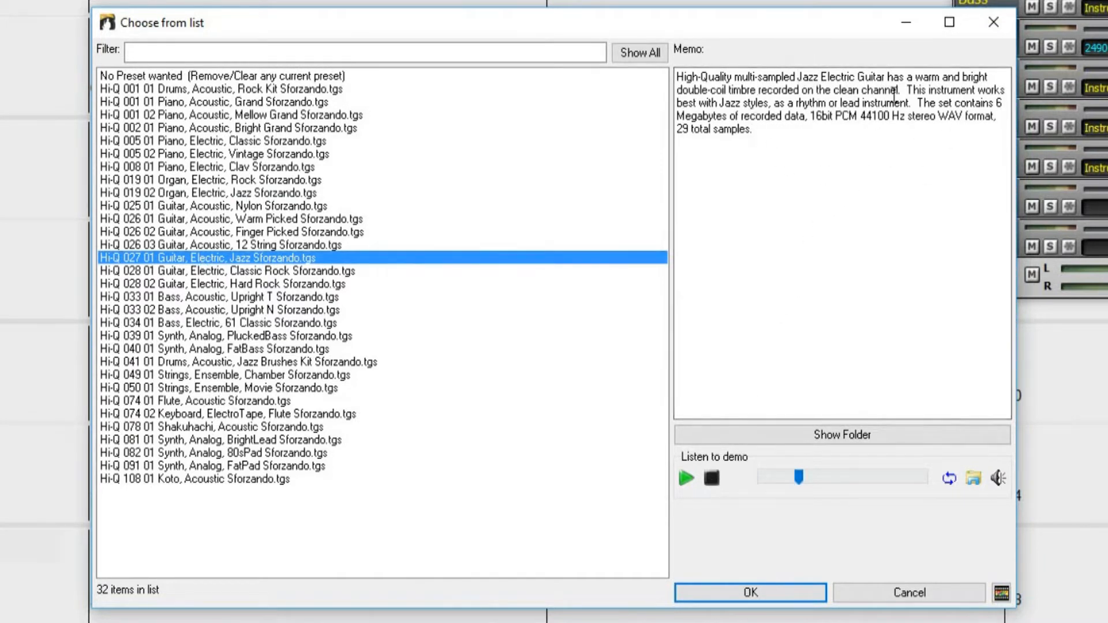
mouse_move(782, 154)
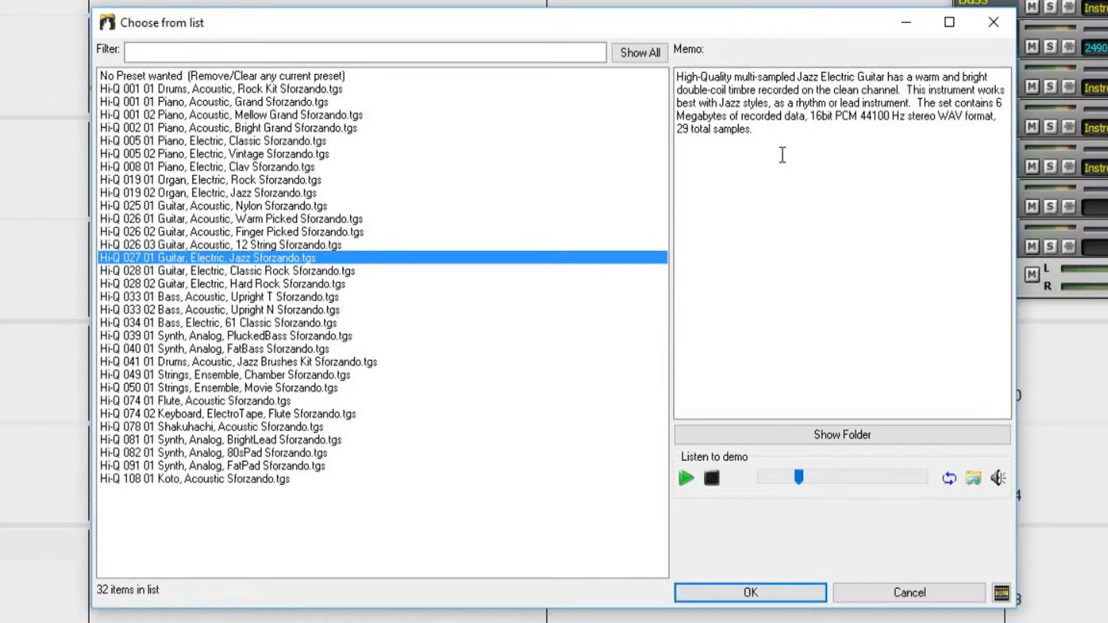
mouse_move(400, 124)
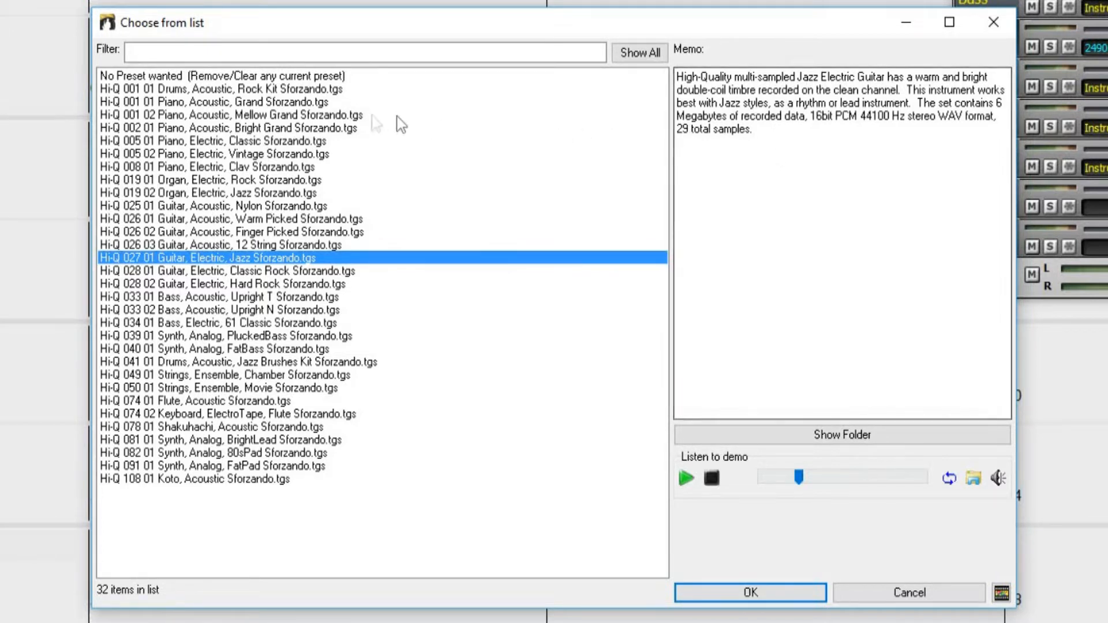
Step: Assign Hi-Q 001 02 Piano, Acoustic, Mellow Grand Sforzando to the Piano track
left_click(231, 114)
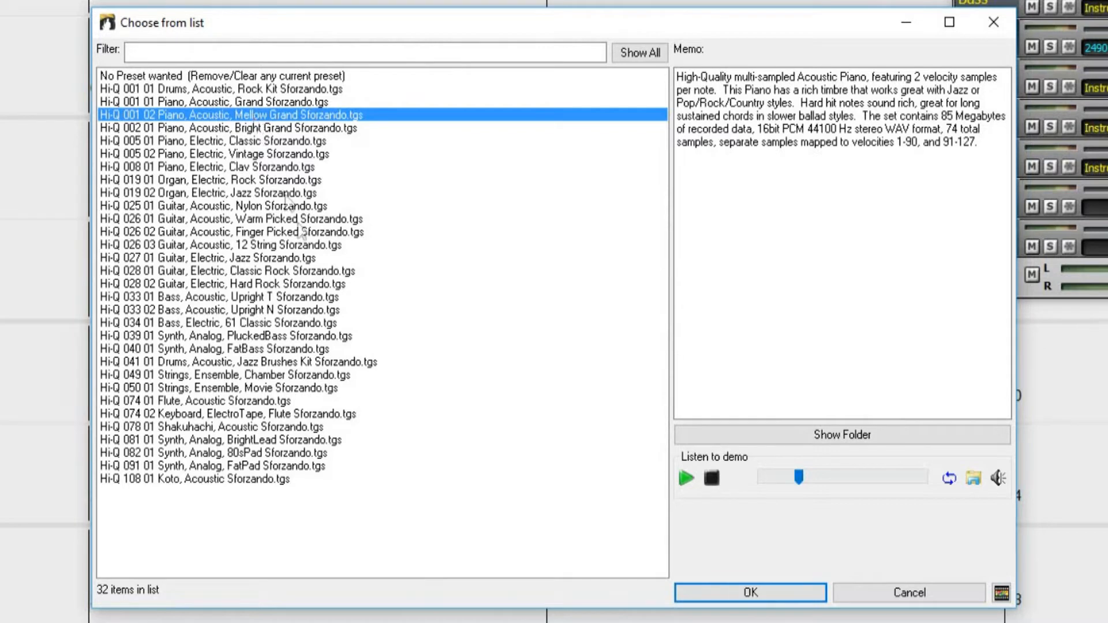
left_click(750, 592)
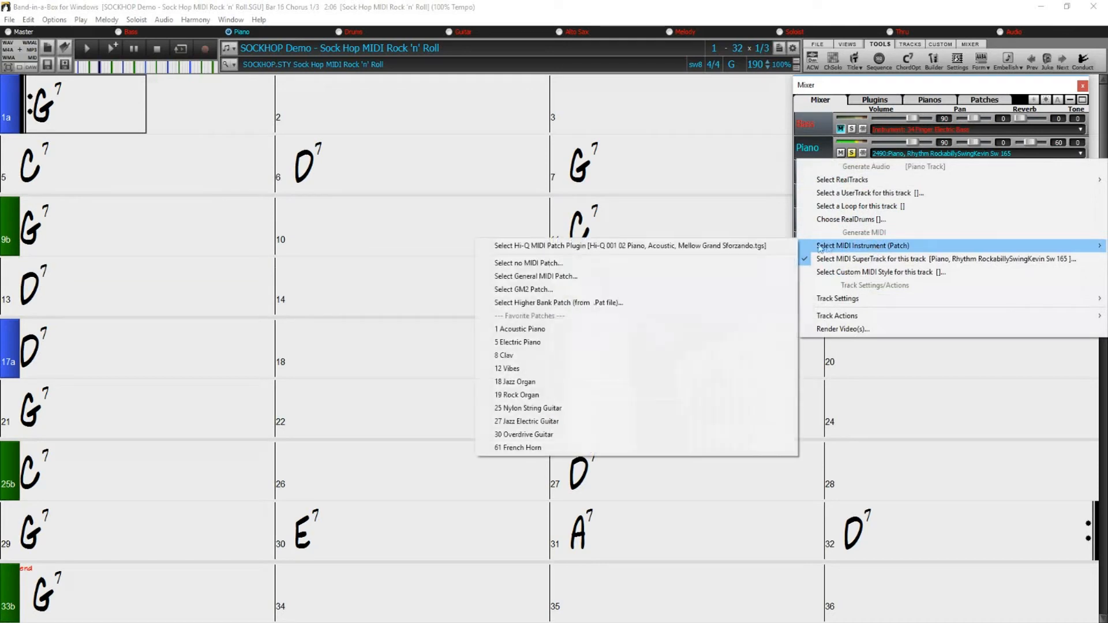
Step: Reopen the Hi-Q preset list and filter it by "organ" to leave the two electric organ presets
left_click(629, 244)
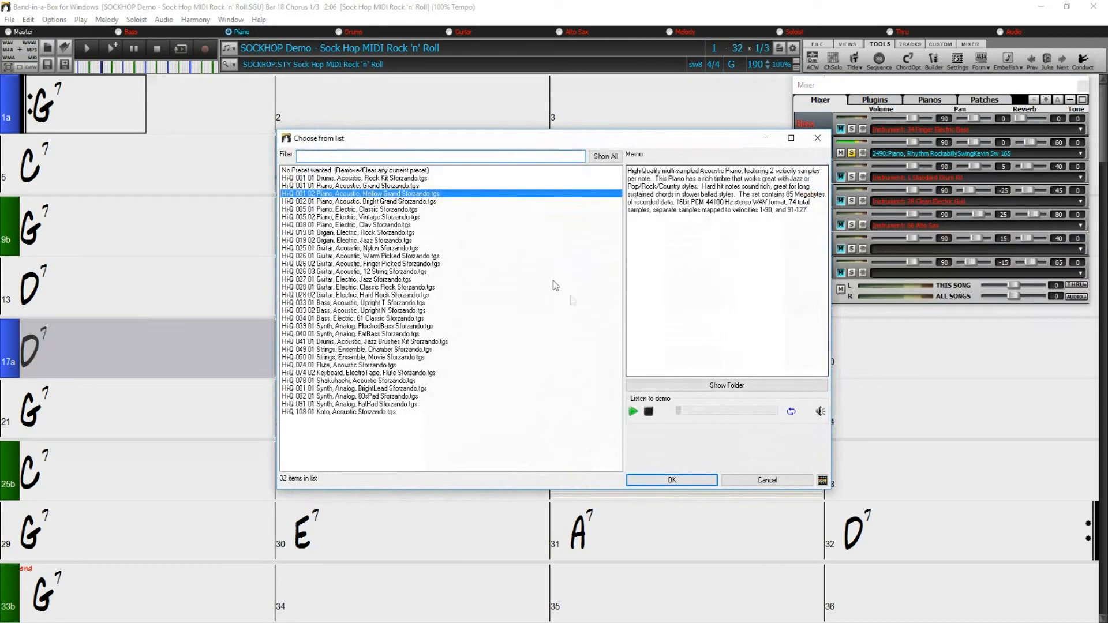
left_click(449, 154)
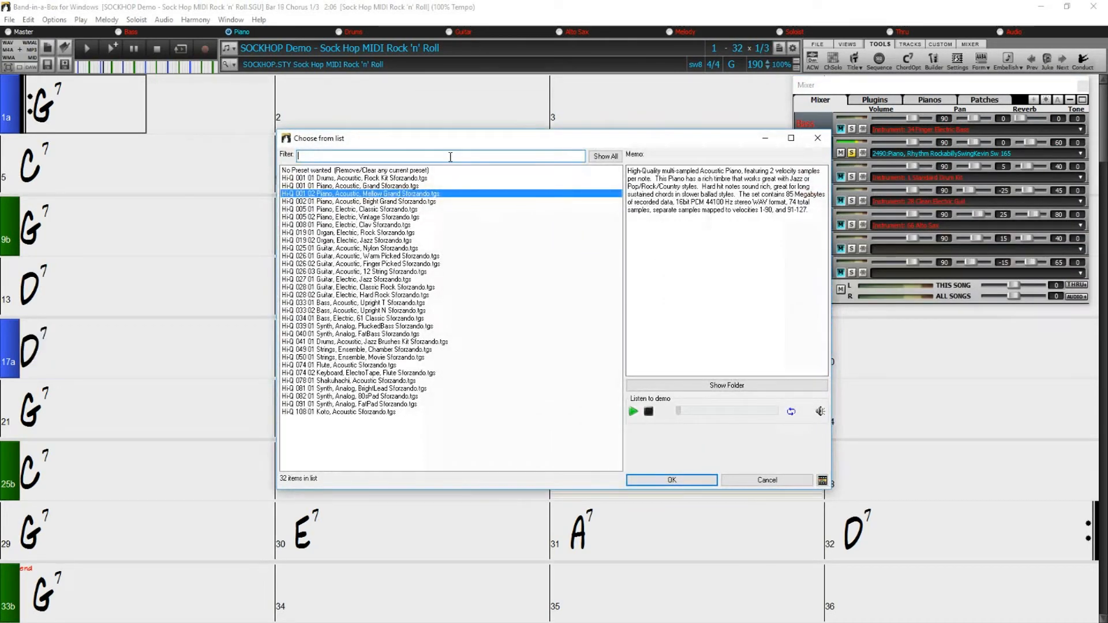
type("organ")
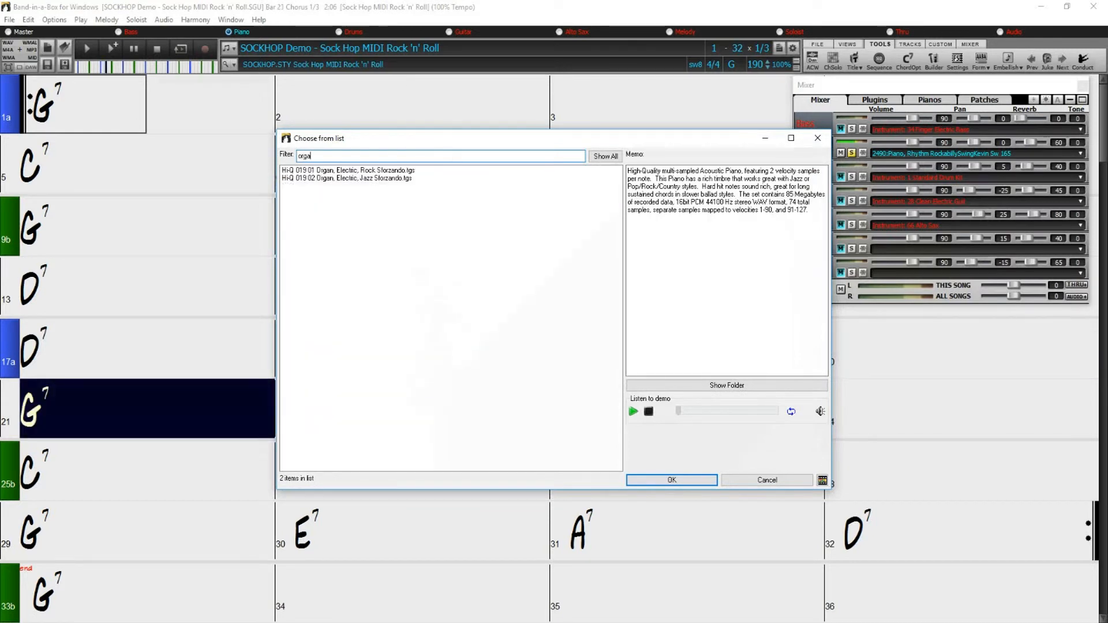